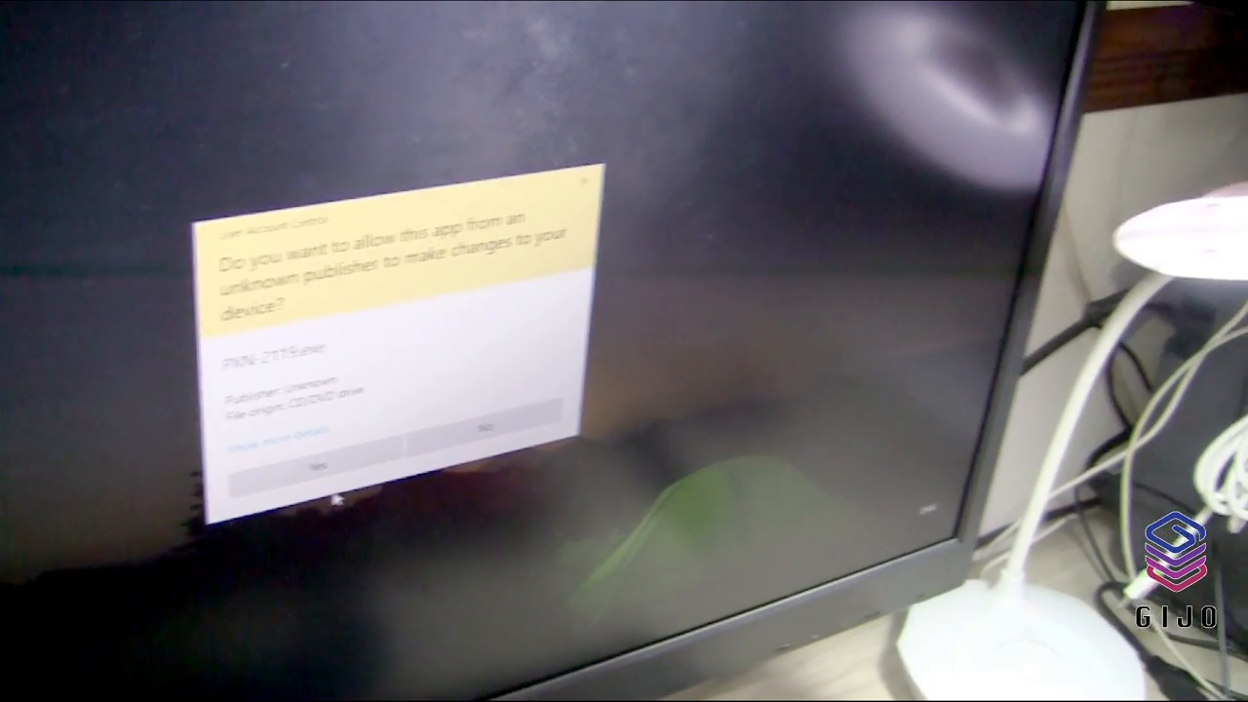
Approve the UAC prompt and run the PXN-2119 driver setup through to Finish.
click(314, 464)
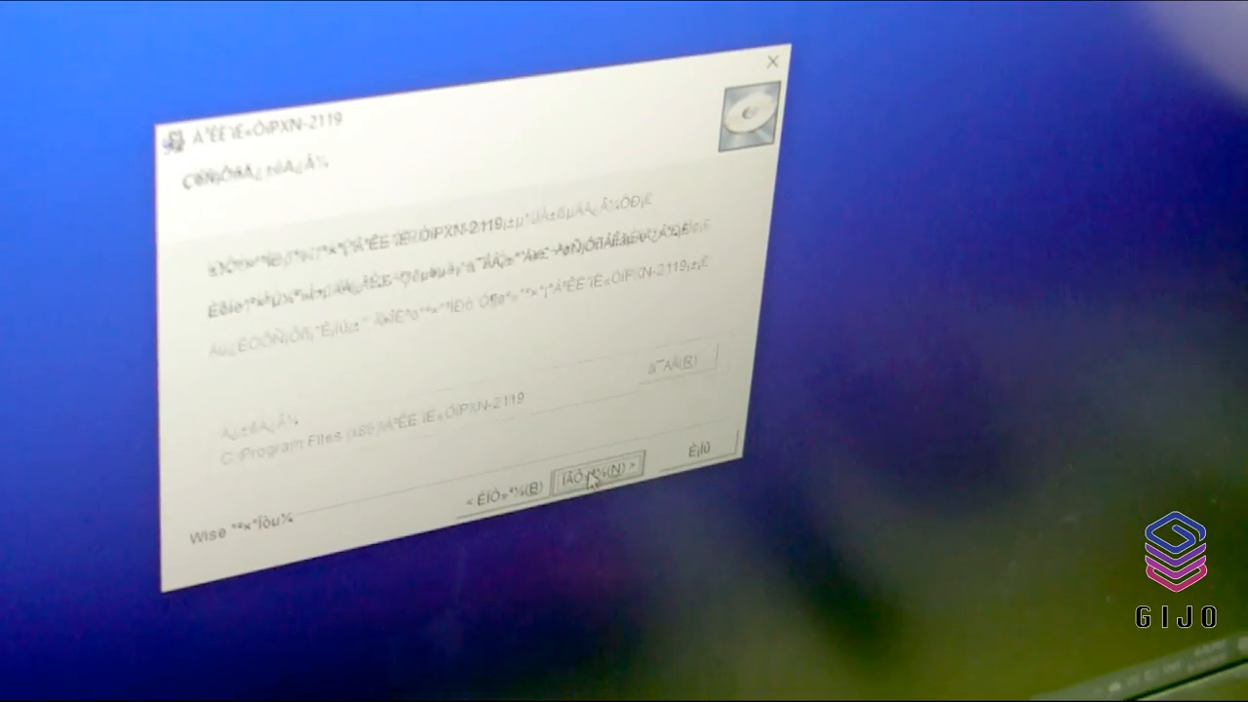
click(589, 488)
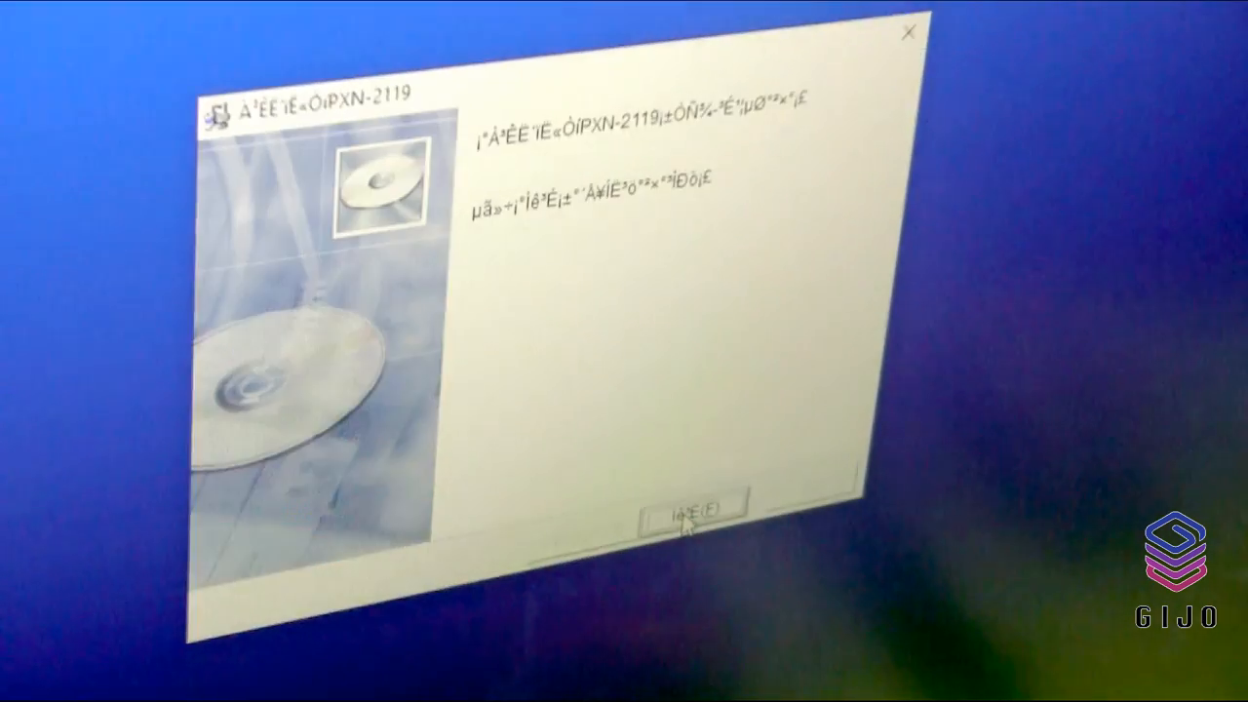
click(693, 512)
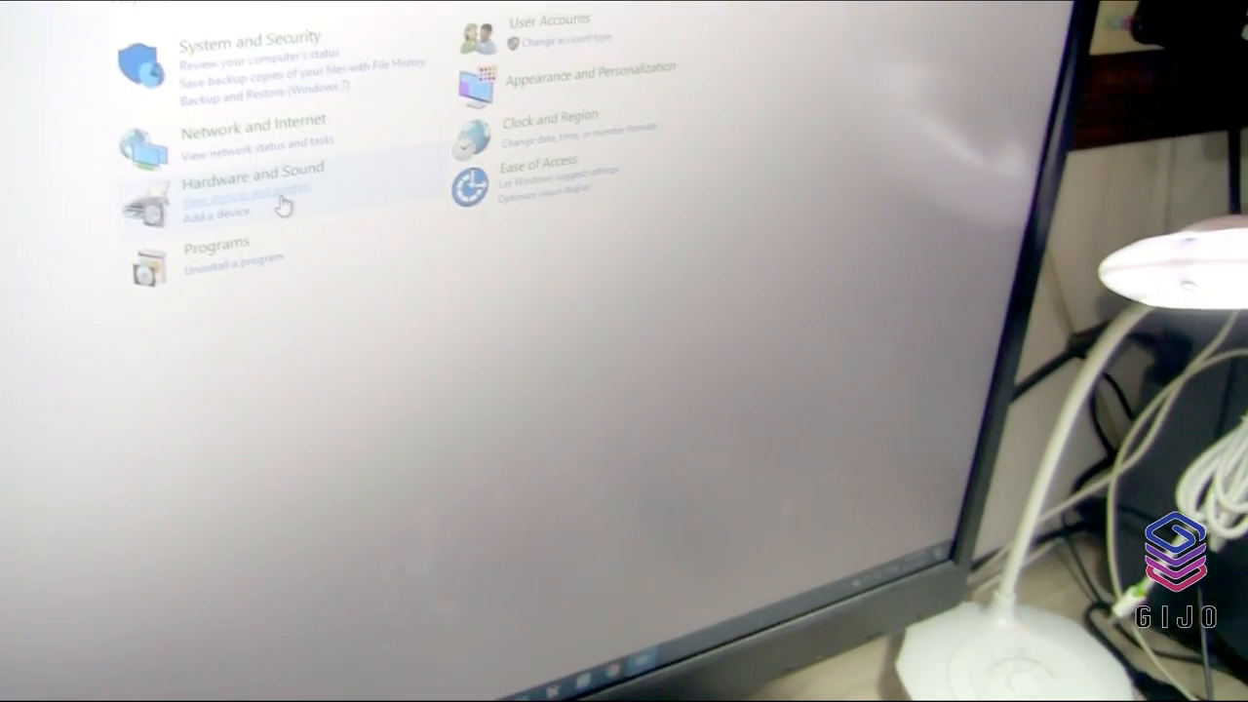
Open View devices and printers from Hardware and Sound to find USB Joystick.
click(246, 186)
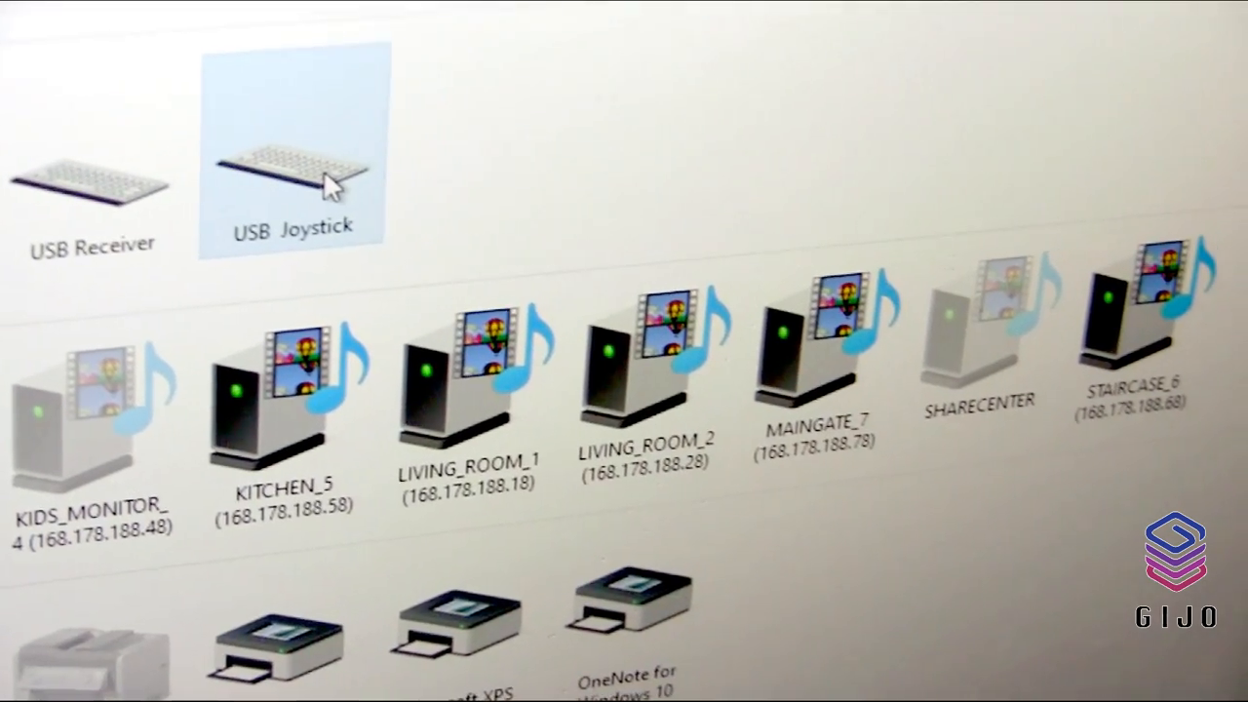
Open USB Joystick's game controller settings, set PXN-2119 as preferred, and open its Properties.
right_click(293, 176)
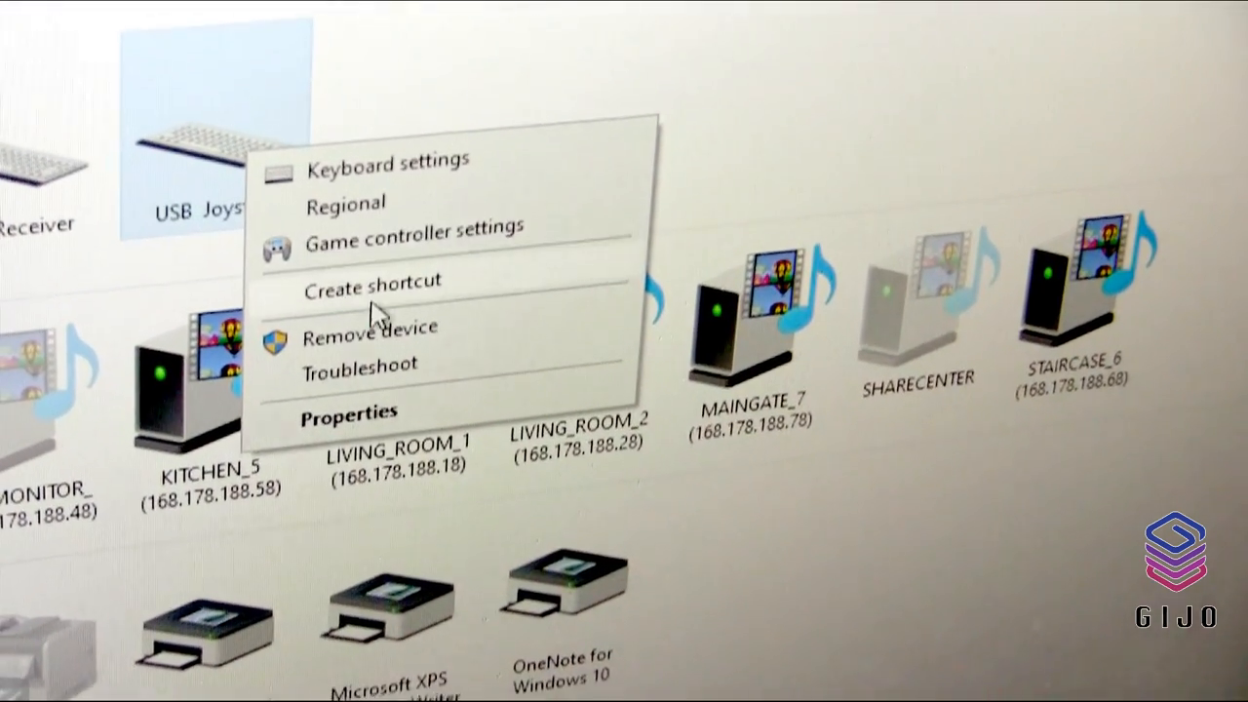
click(414, 227)
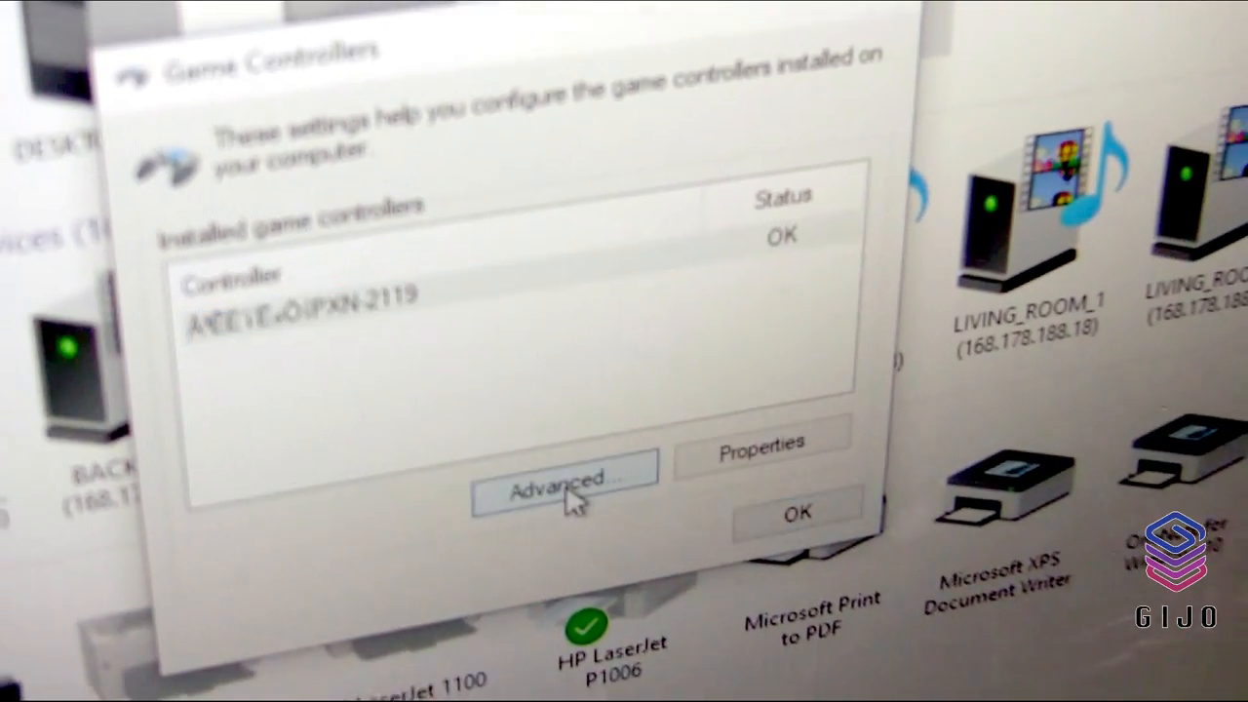
click(565, 478)
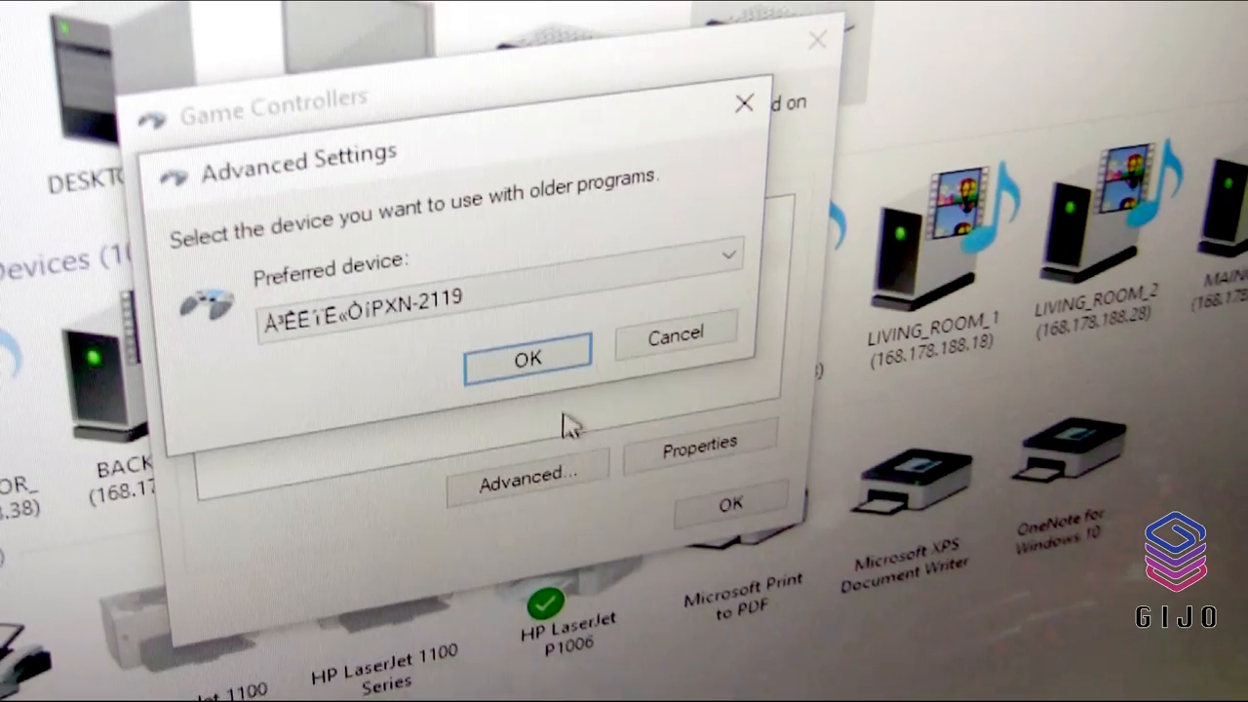
click(527, 359)
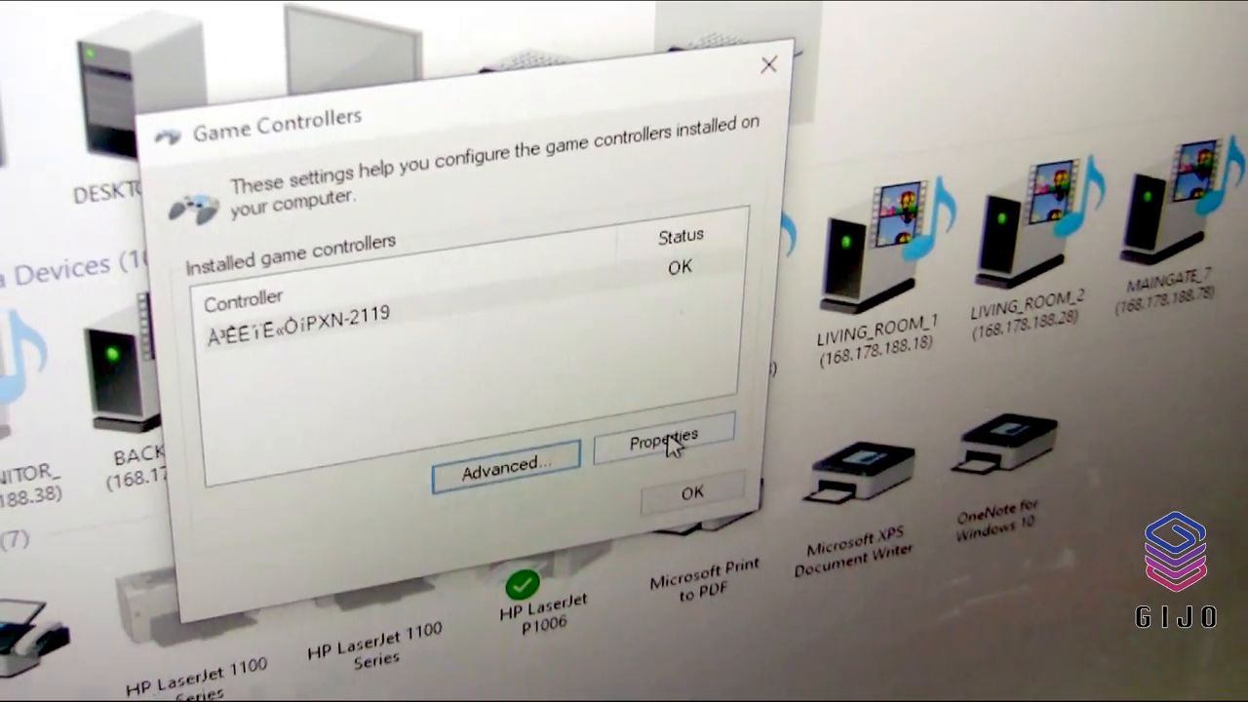
click(665, 442)
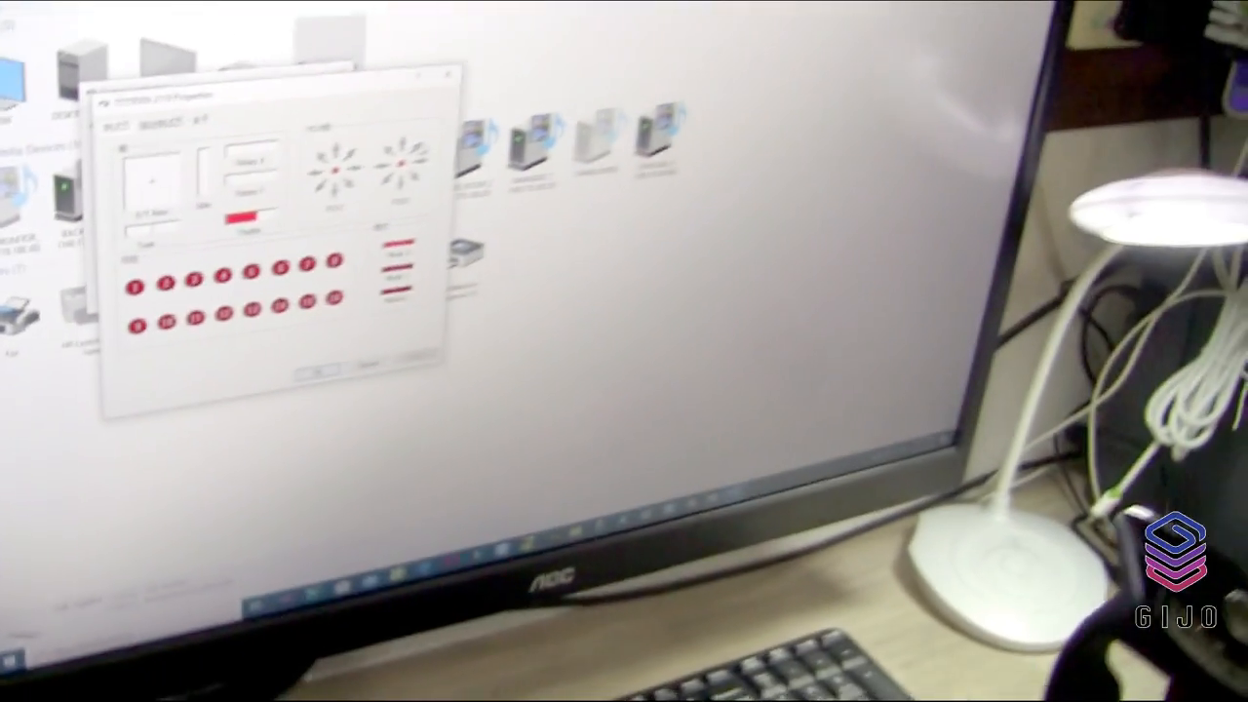